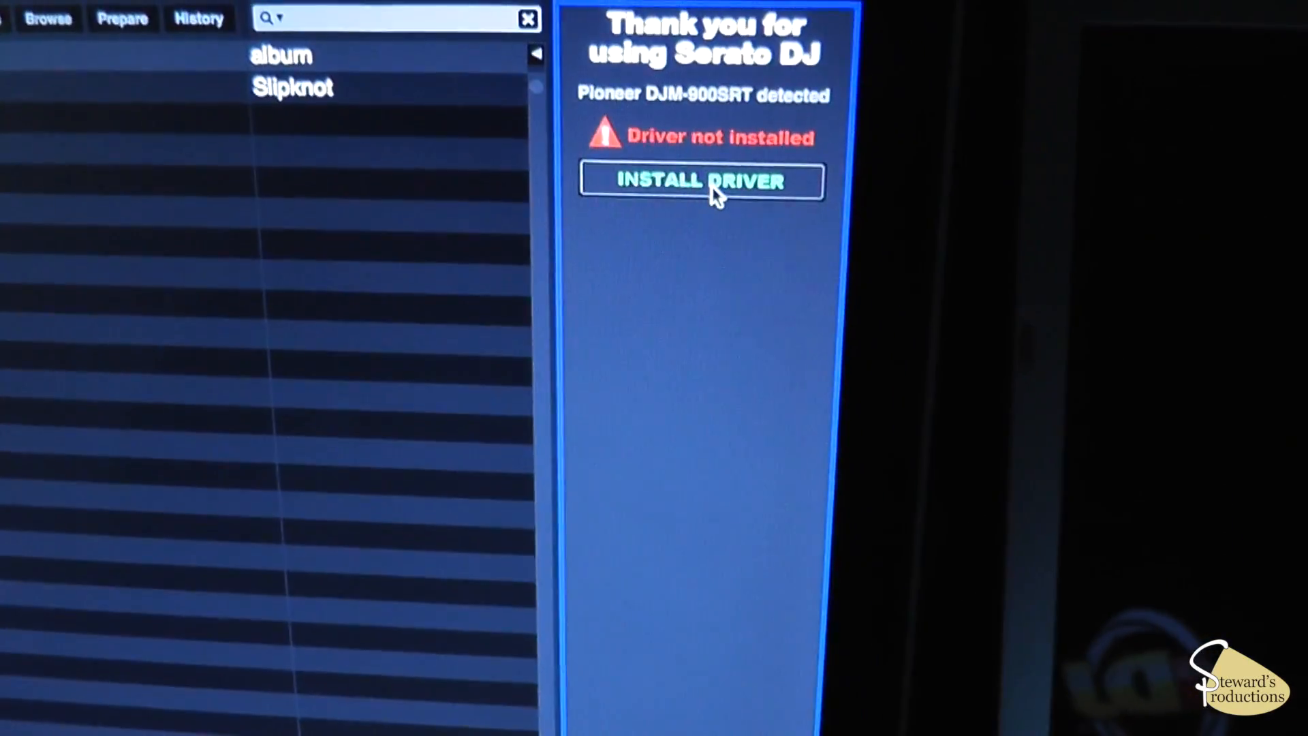
# Launch the Pioneer DJM-900SRT USB audio driver installer from Serato DJ's INSTALL DRIVER prompt.
pyautogui.click(701, 181)
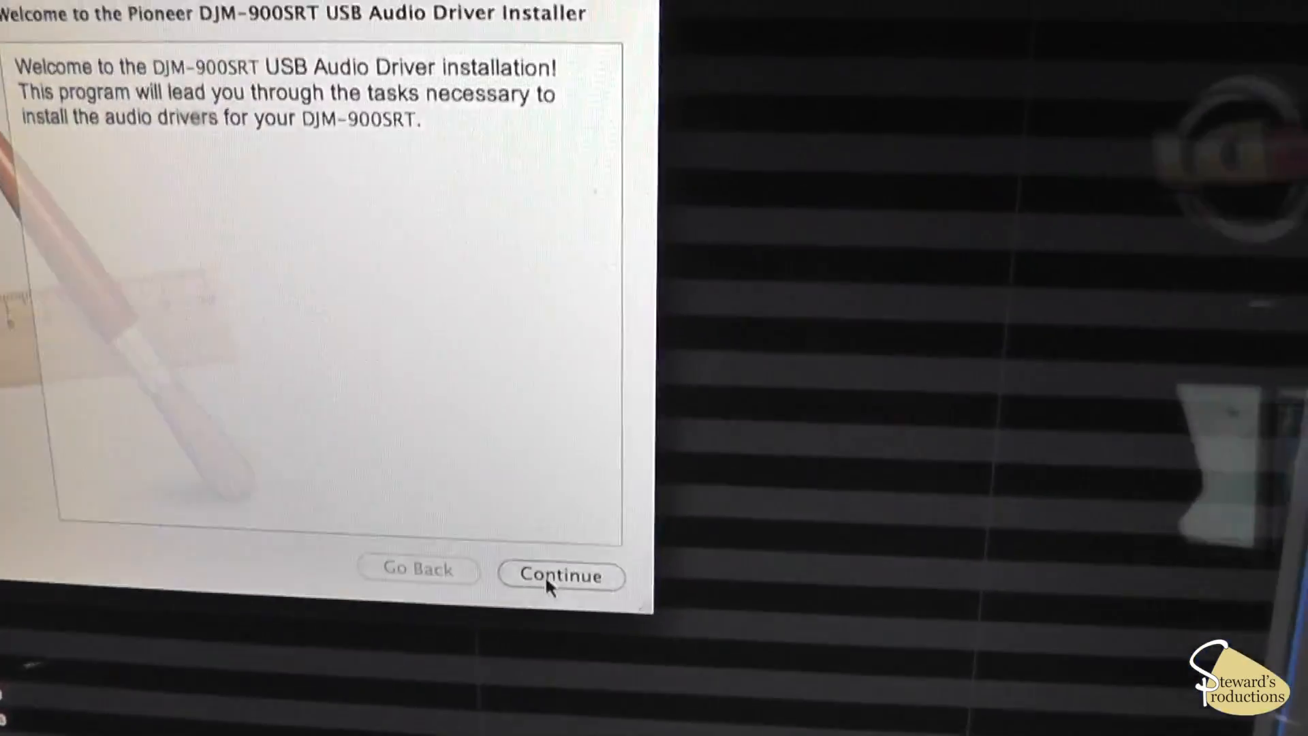
# Continue past the welcome page, agree to the license and begin the standard install on the main drive.
pyautogui.click(560, 575)
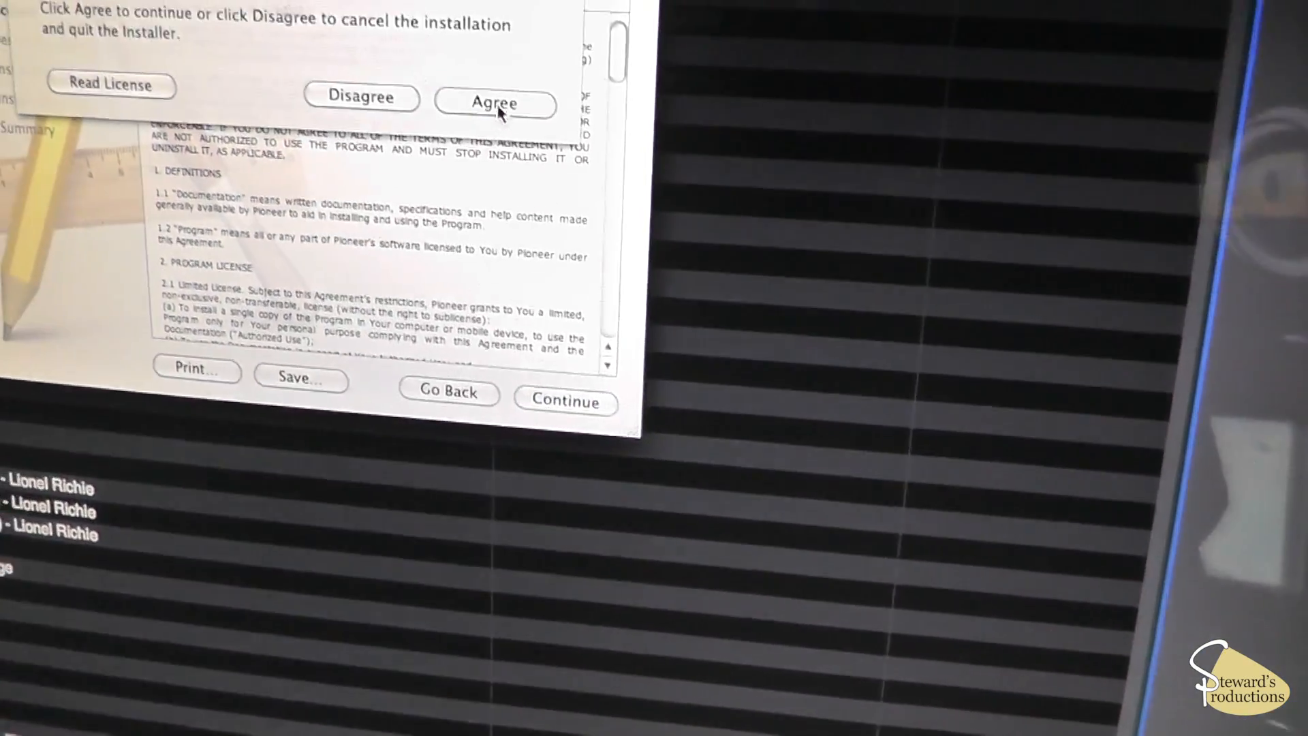
pyautogui.click(496, 102)
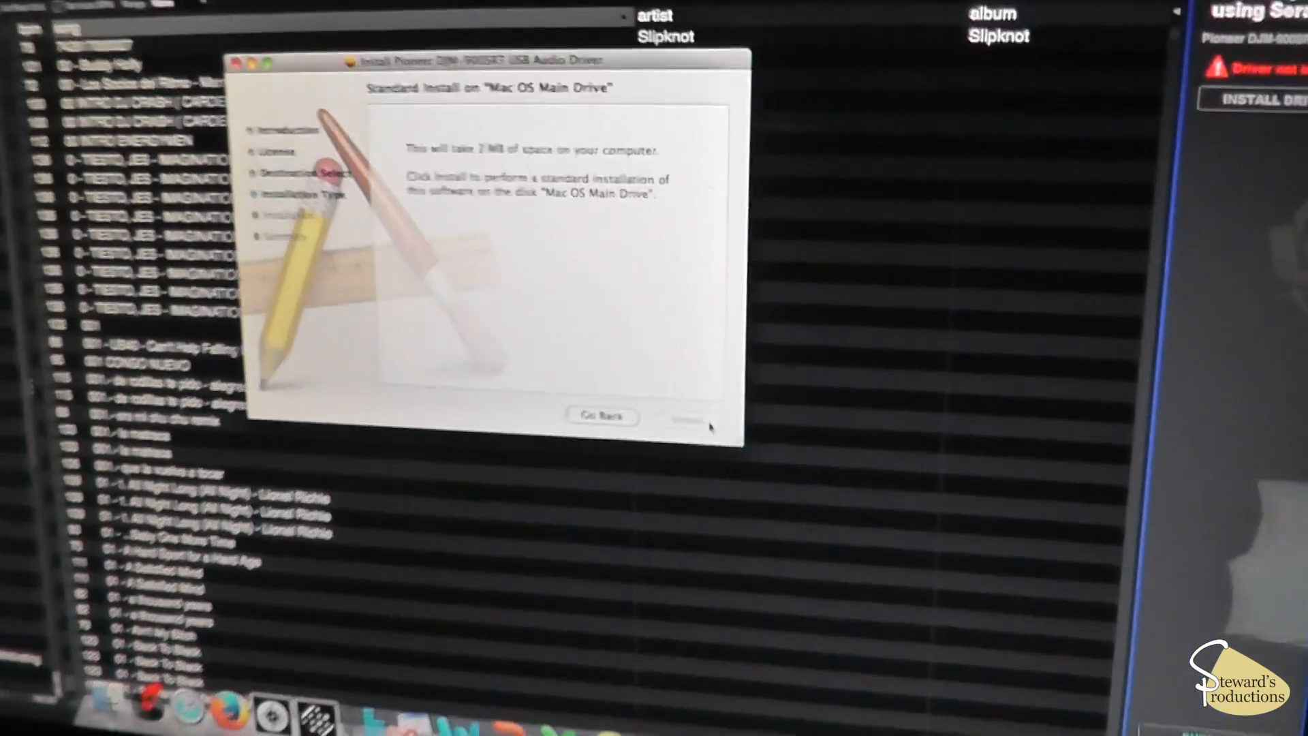
pyautogui.click(683, 418)
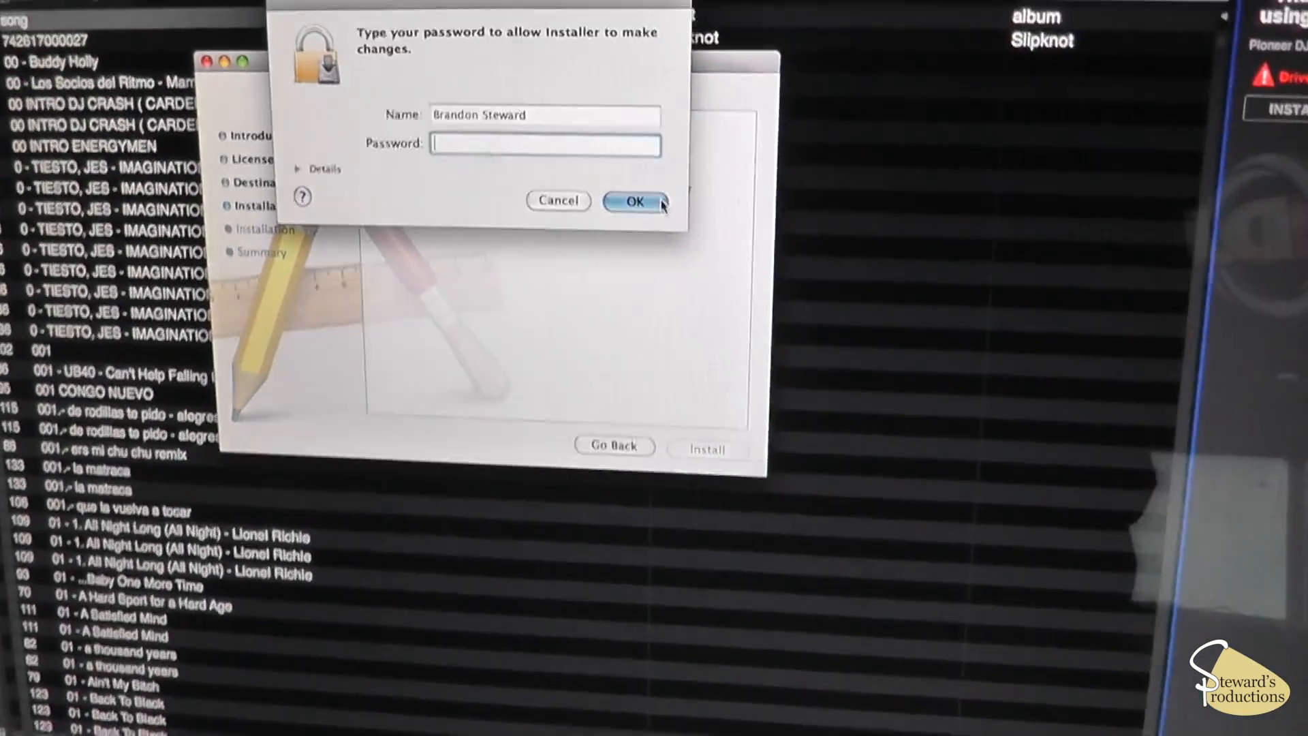
# Authorise the install with the administrator password, then close the installer after it reports success.
pyautogui.click(636, 201)
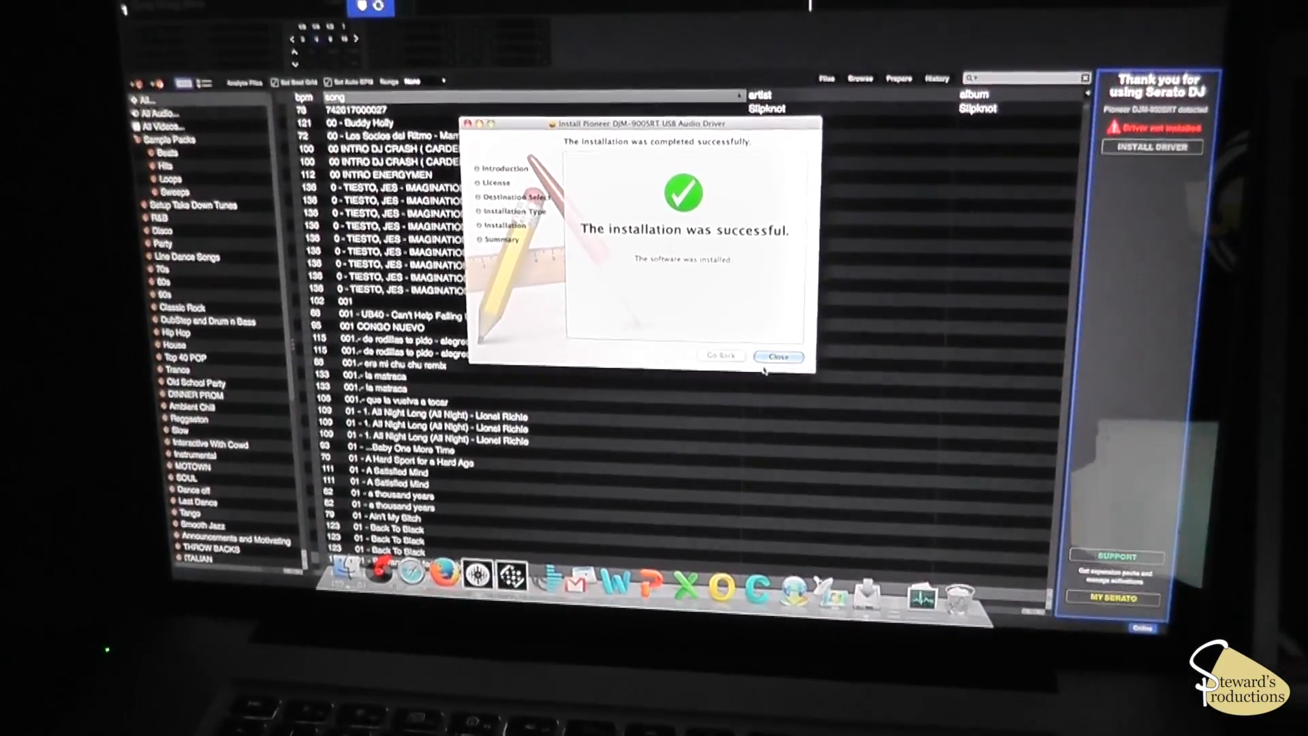
pyautogui.click(778, 356)
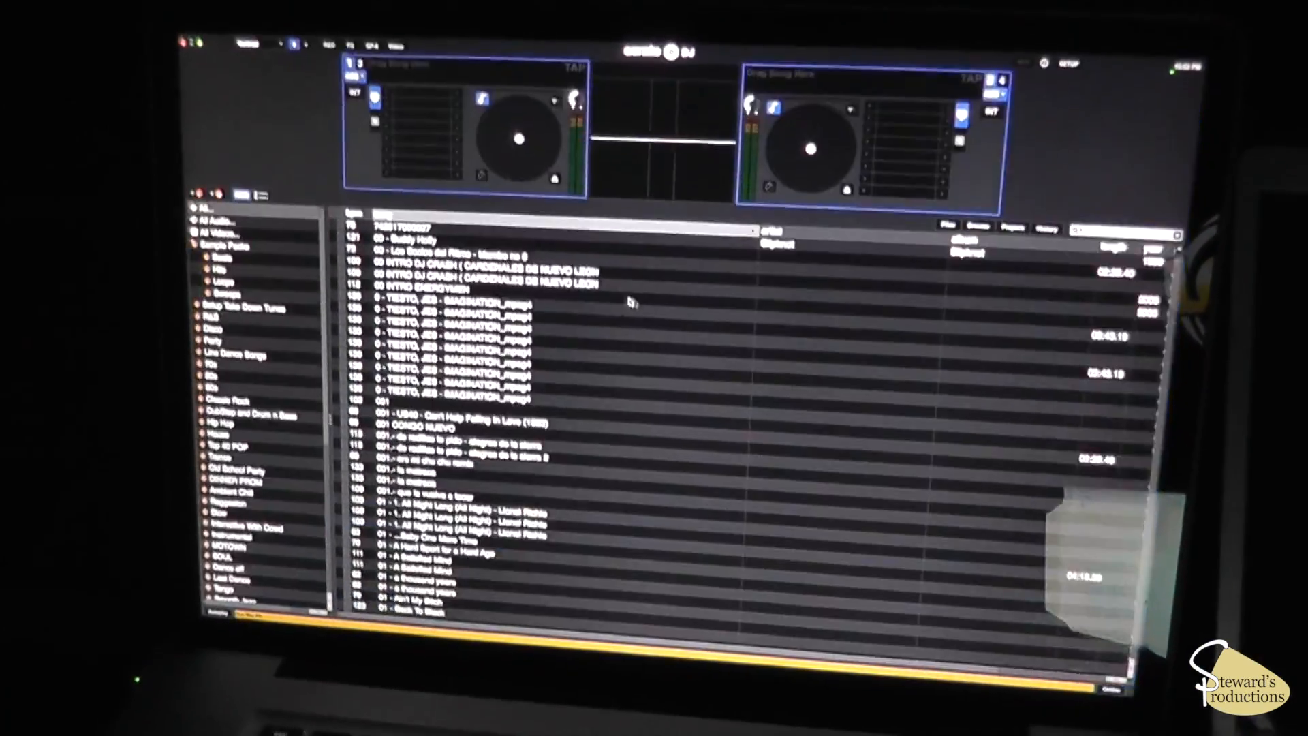